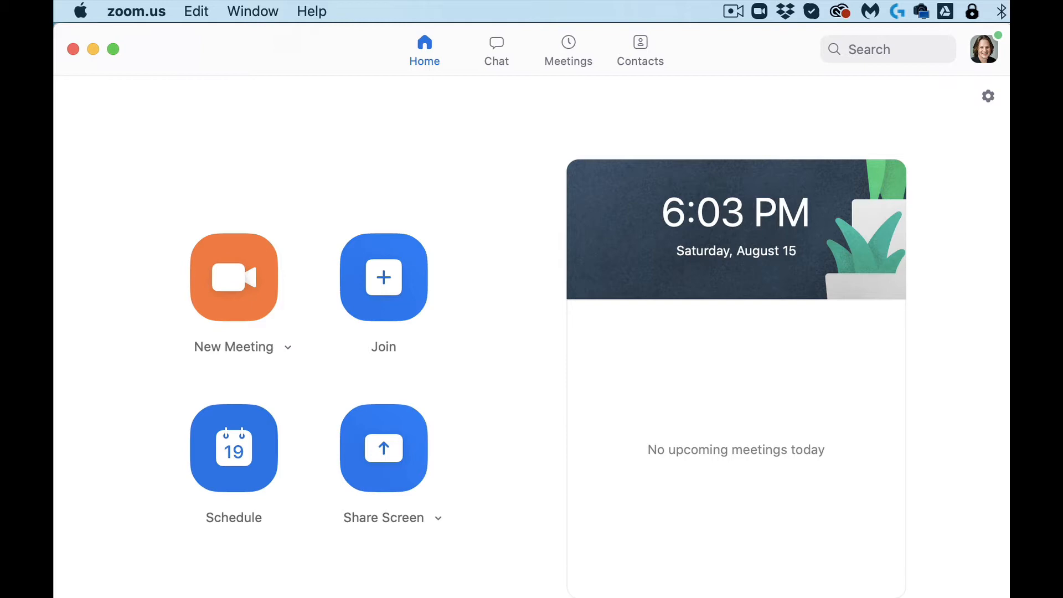
{"action": "mouse_move", "coordinate": [461, 214]}
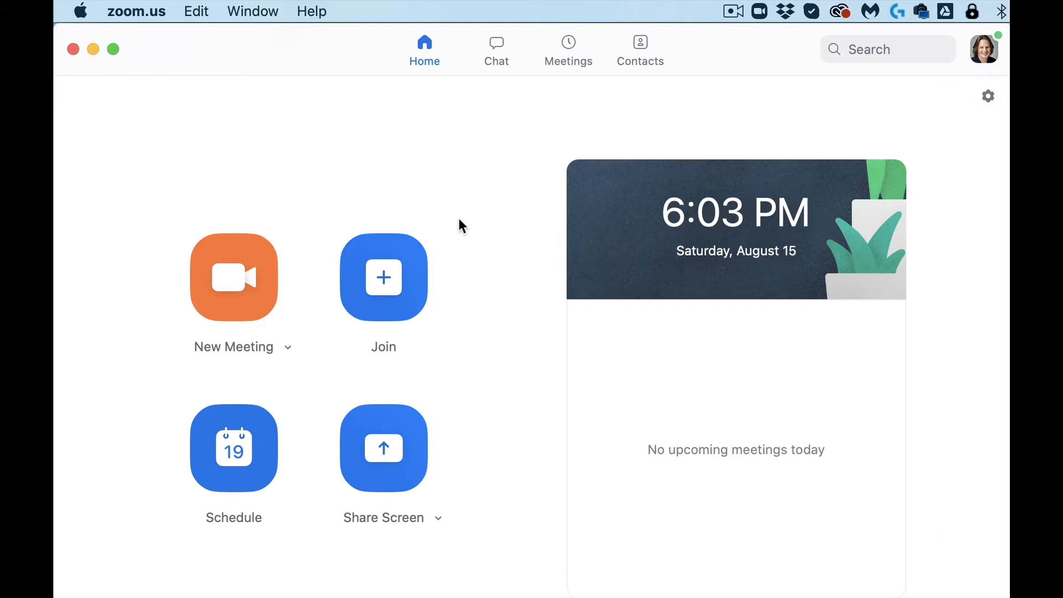
Check for updates from the zoom.us menu to see version 5.2.0 available over 5.0.2
{"action": "left_click", "coordinate": [137, 11]}
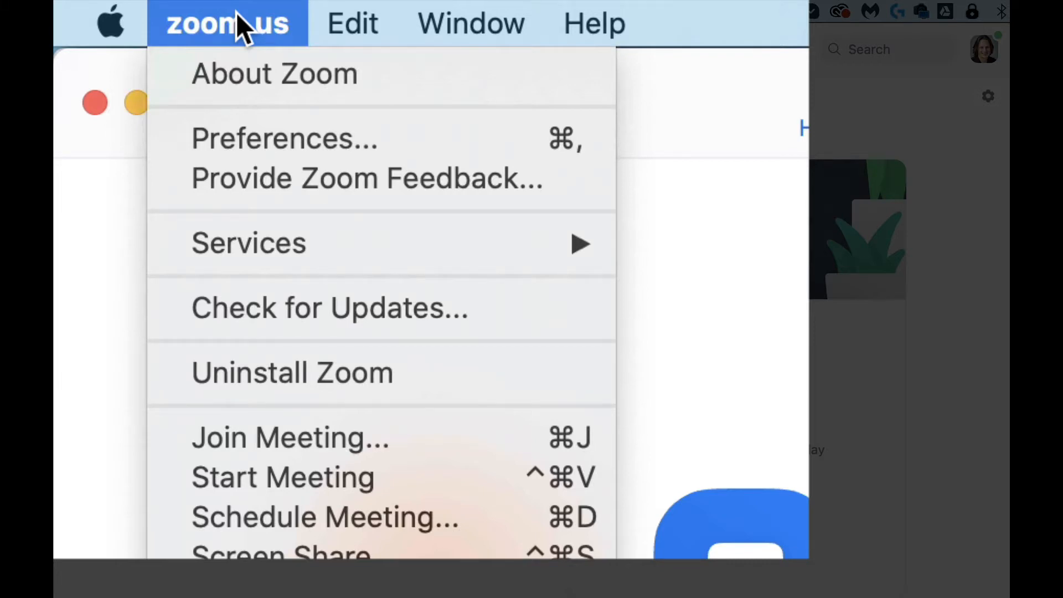
{"action": "mouse_move", "coordinate": [257, 314]}
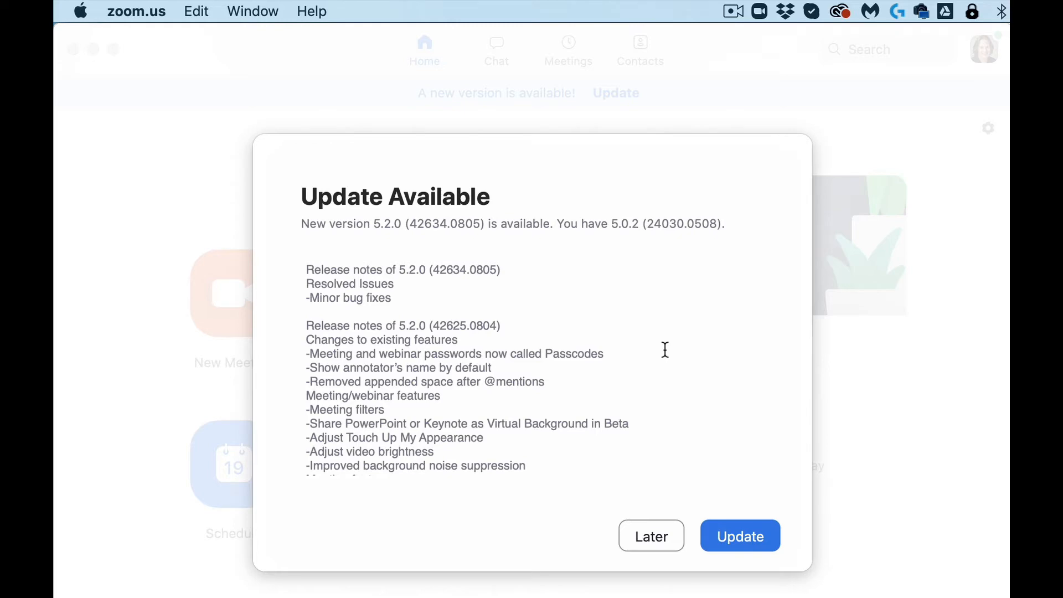
{"action": "mouse_move", "coordinate": [656, 236]}
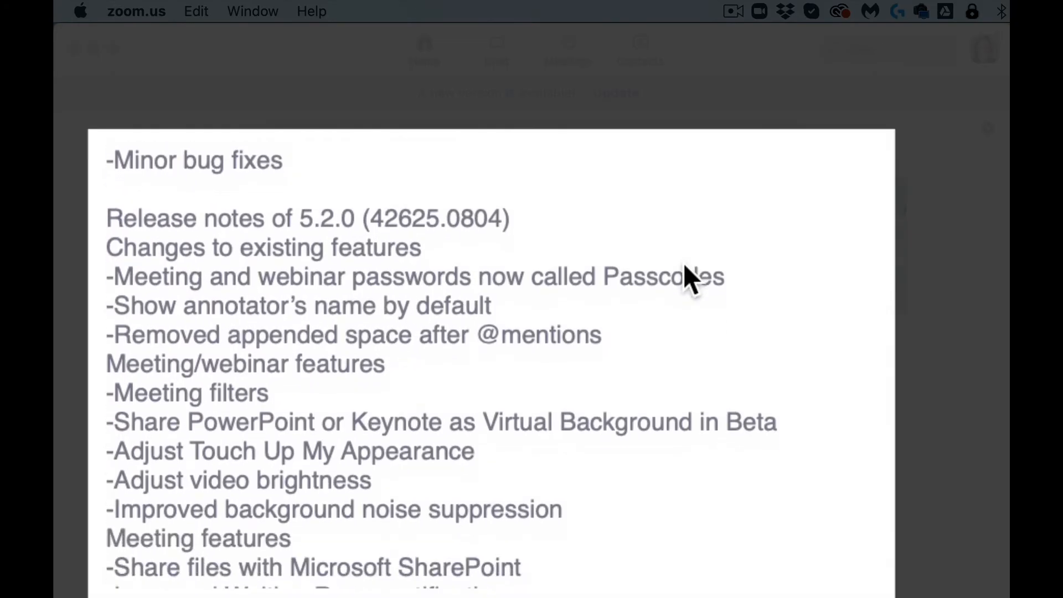
Review the 5.2.0 release notes, download the update and launch its installer
{"action": "scroll", "scroll_direction": "down", "scroll_amount": 3}
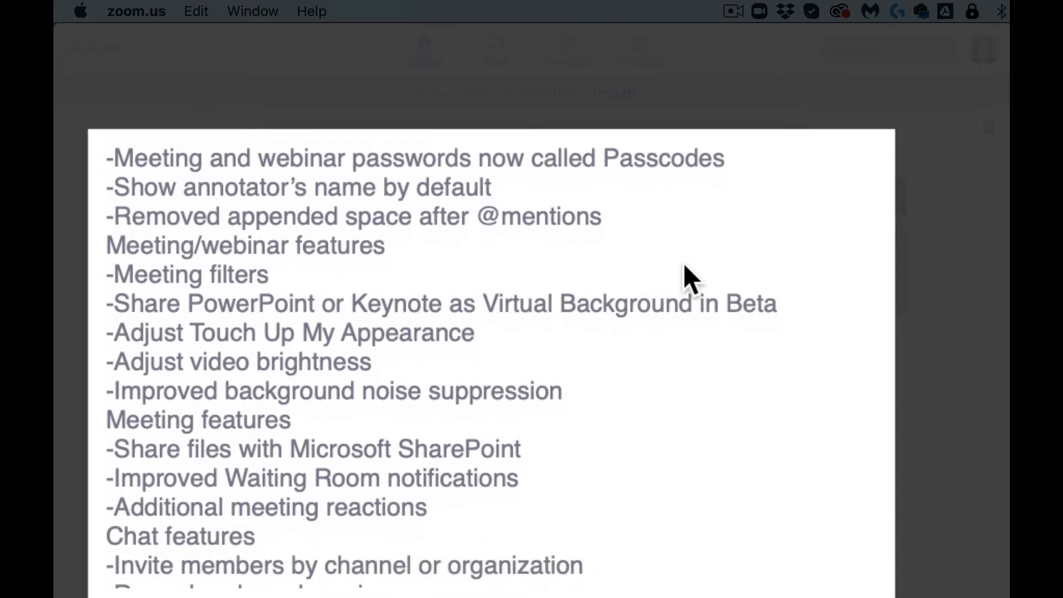
{"action": "scroll", "scroll_direction": "down", "scroll_amount": 3}
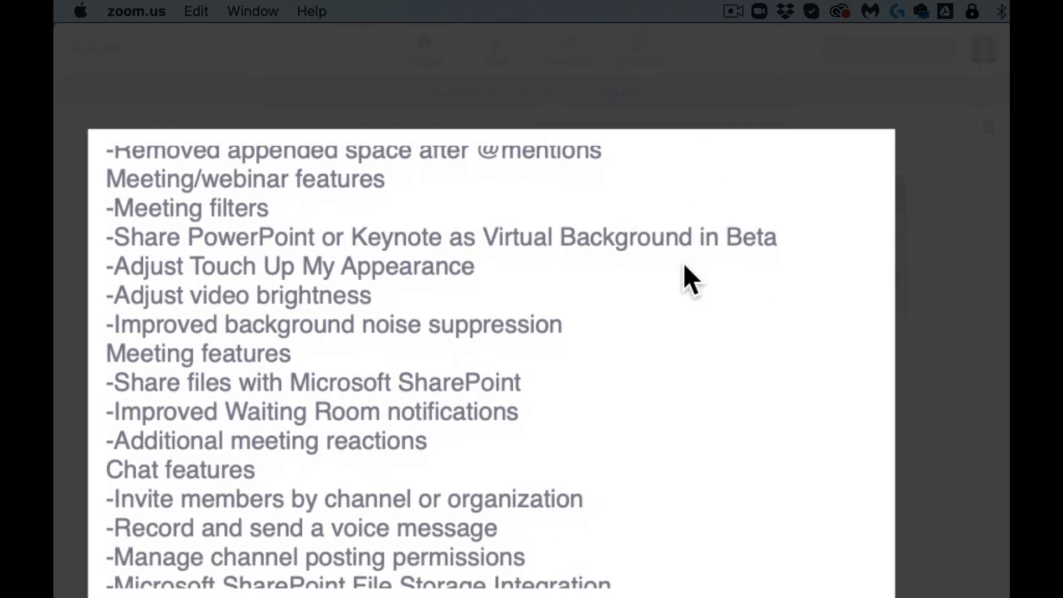
{"action": "scroll", "scroll_direction": "down", "scroll_amount": 3}
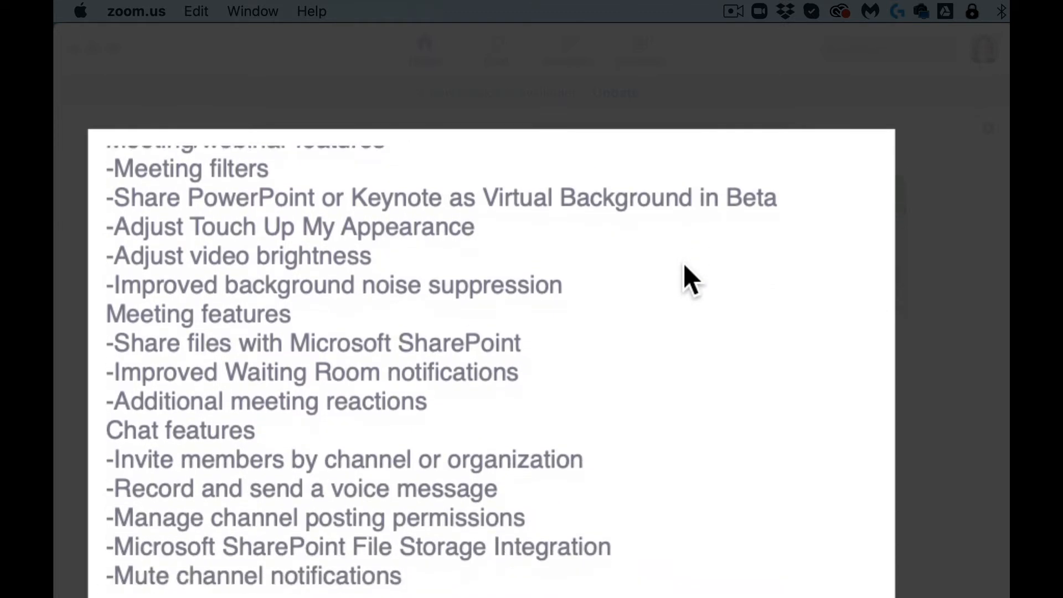
{"action": "scroll", "scroll_direction": "down", "scroll_amount": 3}
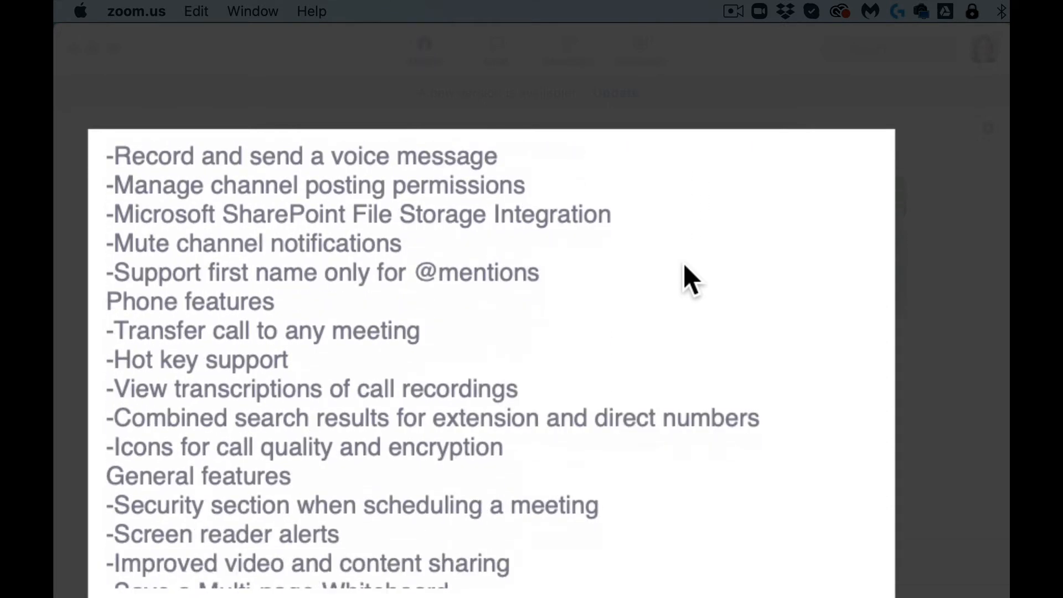
{"action": "scroll", "scroll_direction": "down", "scroll_amount": 3}
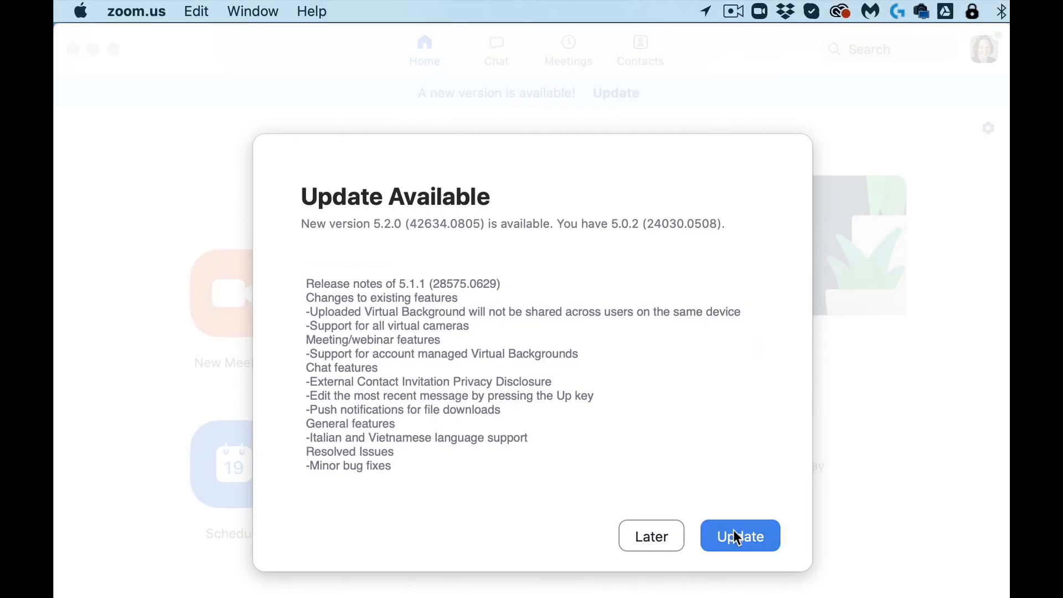
{"action": "left_click", "coordinate": [739, 536]}
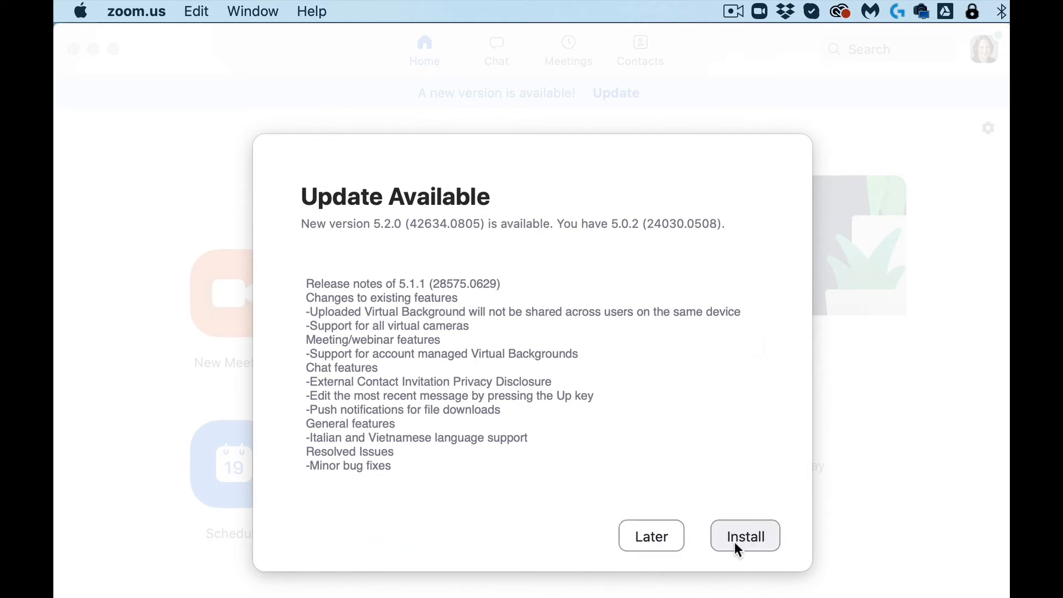
{"action": "left_click", "coordinate": [744, 537]}
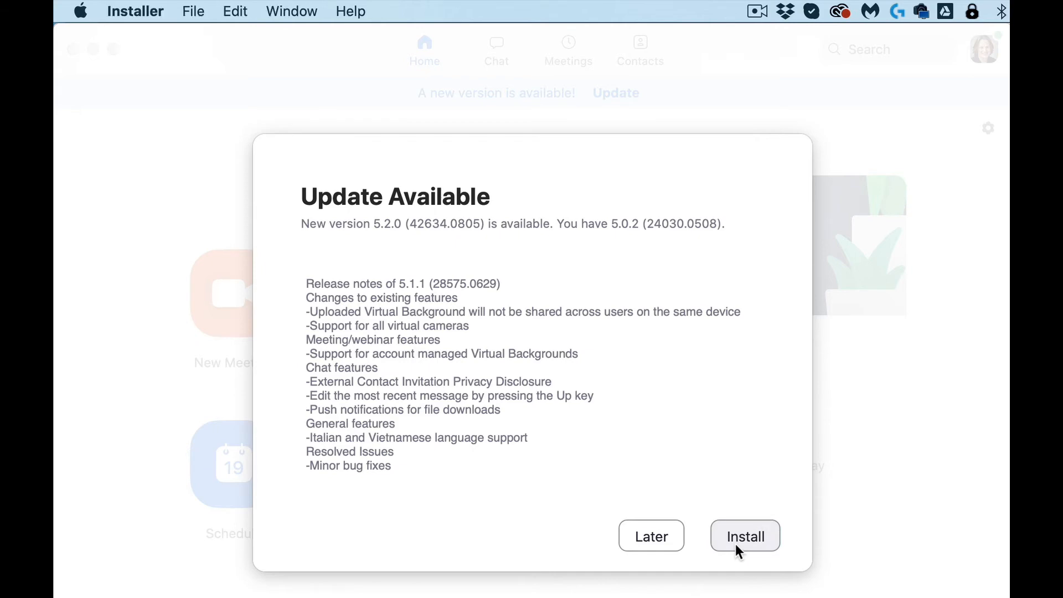
Run the standard installation of Zoom onto Macintosh HD and let it relaunch
{"action": "left_click", "coordinate": [745, 536]}
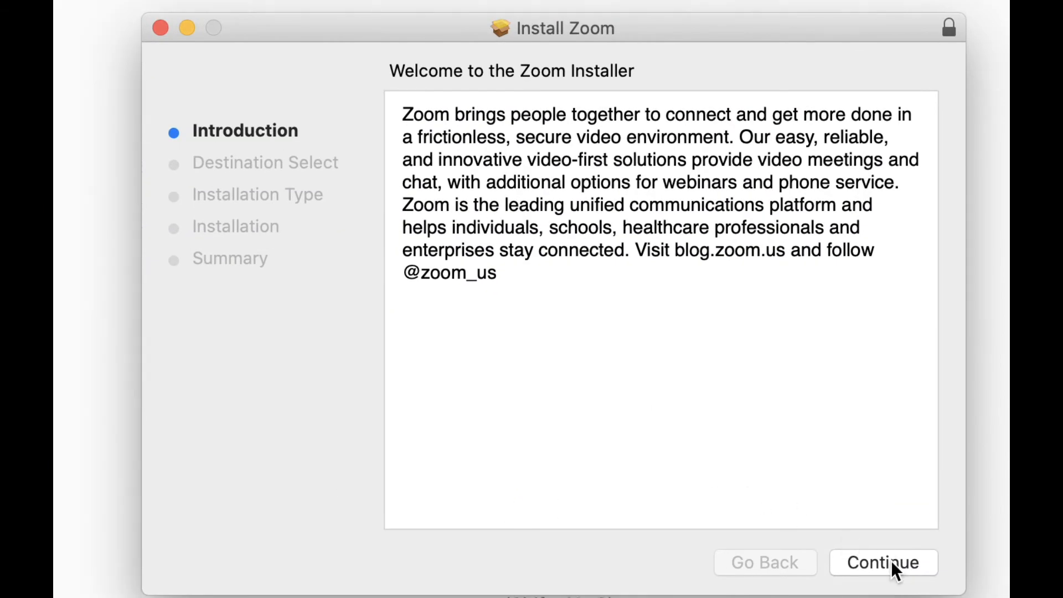
{"action": "left_click", "coordinate": [882, 562]}
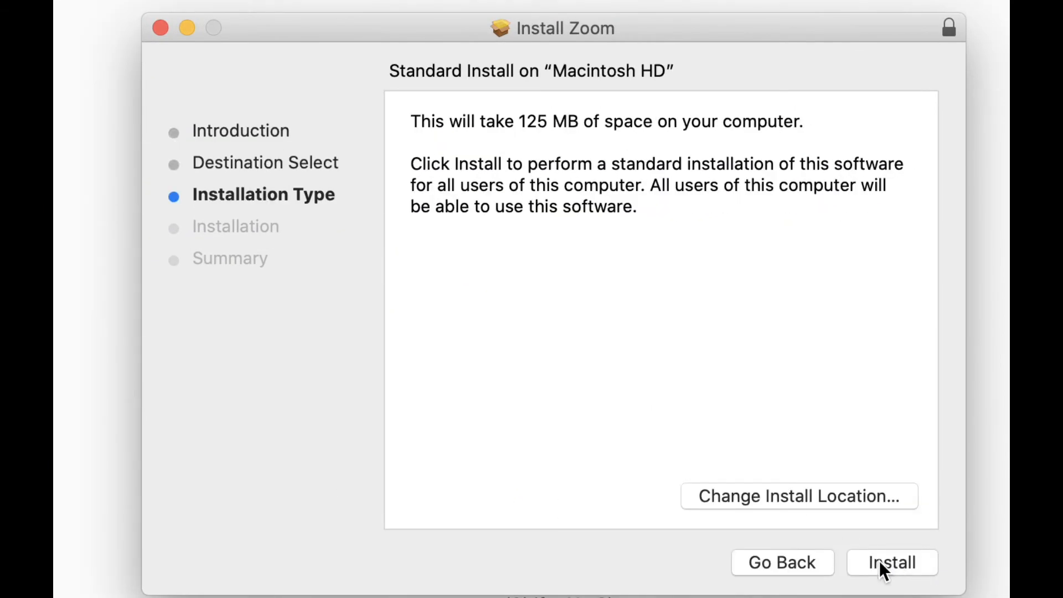
{"action": "left_click", "coordinate": [890, 578]}
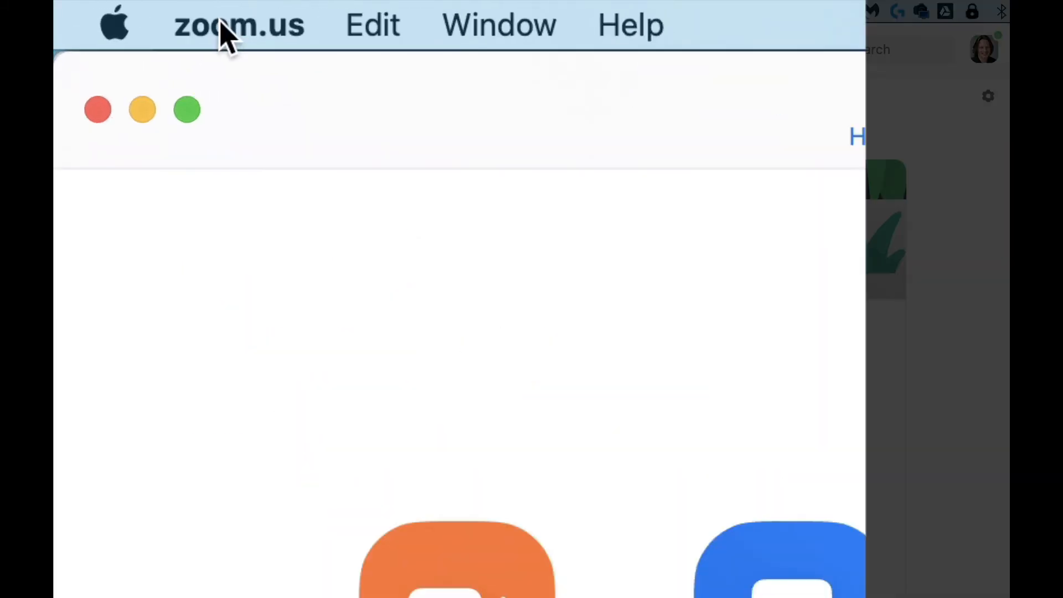
Check for updates again to confirm version 5.2.0 (42634.0805) is current
{"action": "left_click", "coordinate": [237, 24]}
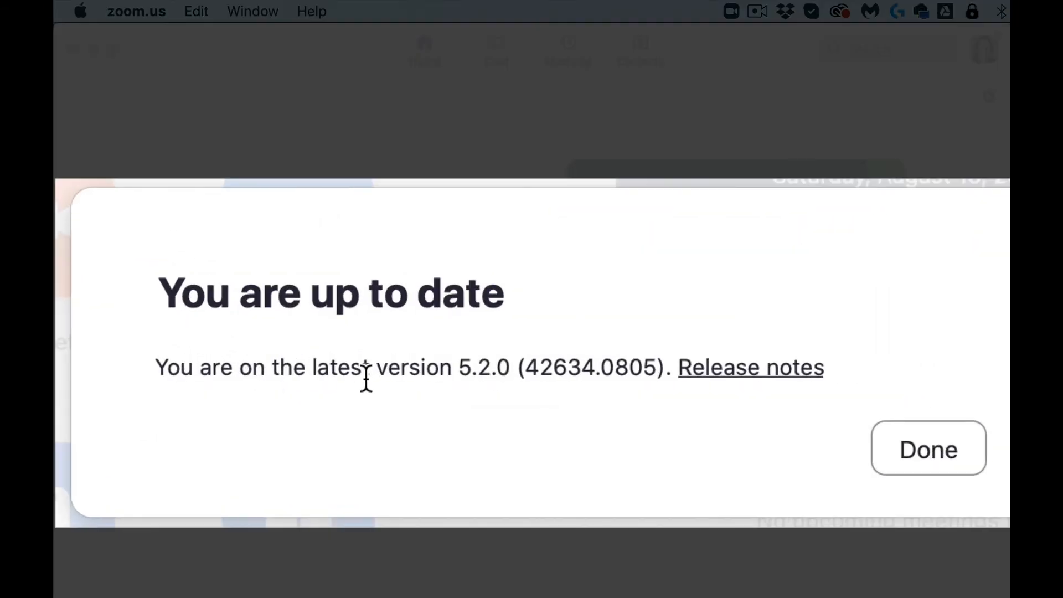
{"action": "mouse_move", "coordinate": [494, 388]}
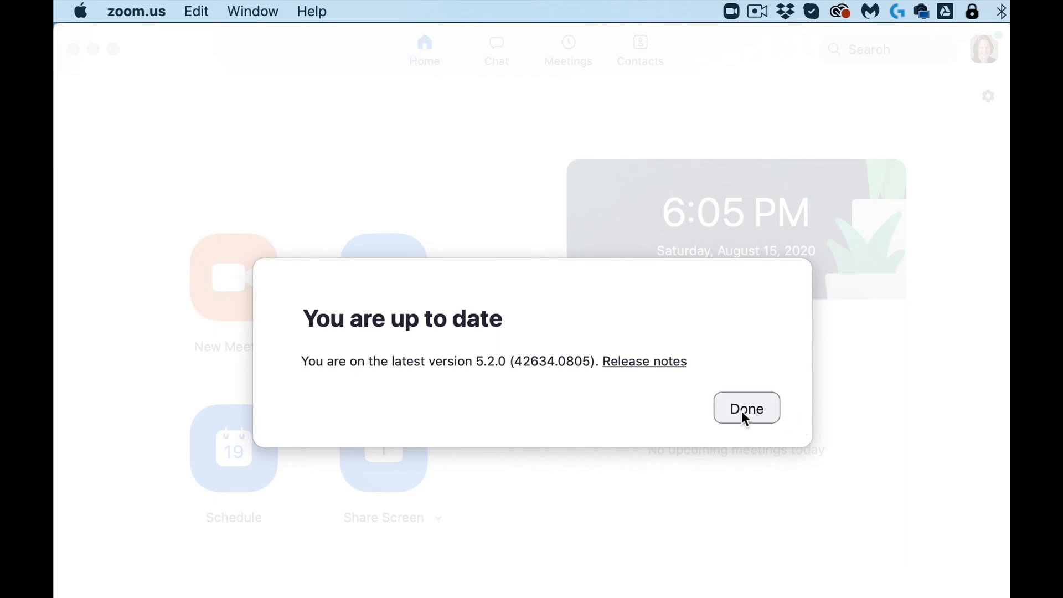
{"action": "mouse_move", "coordinate": [550, 433]}
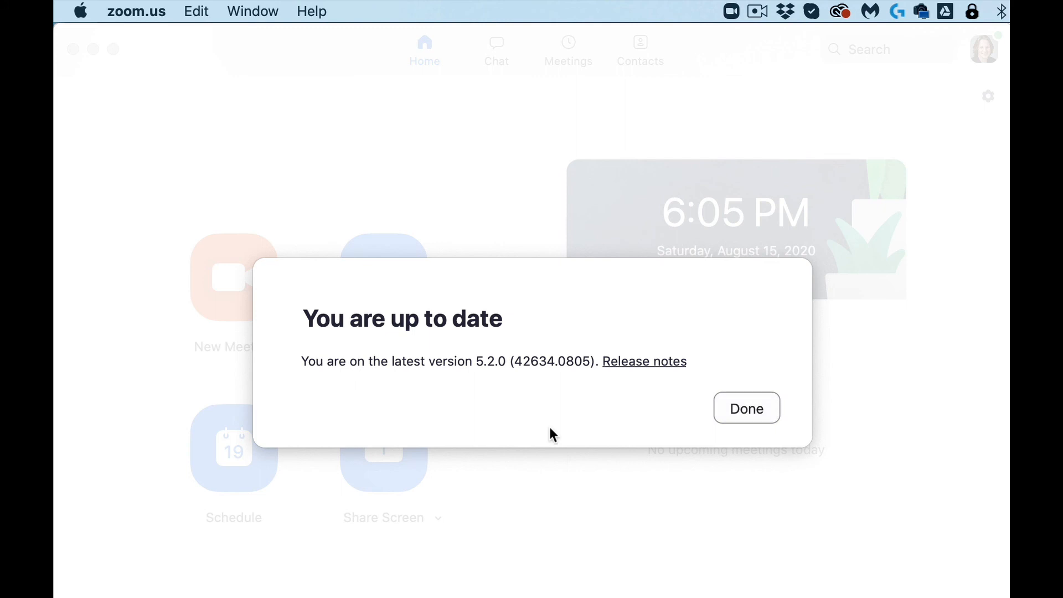